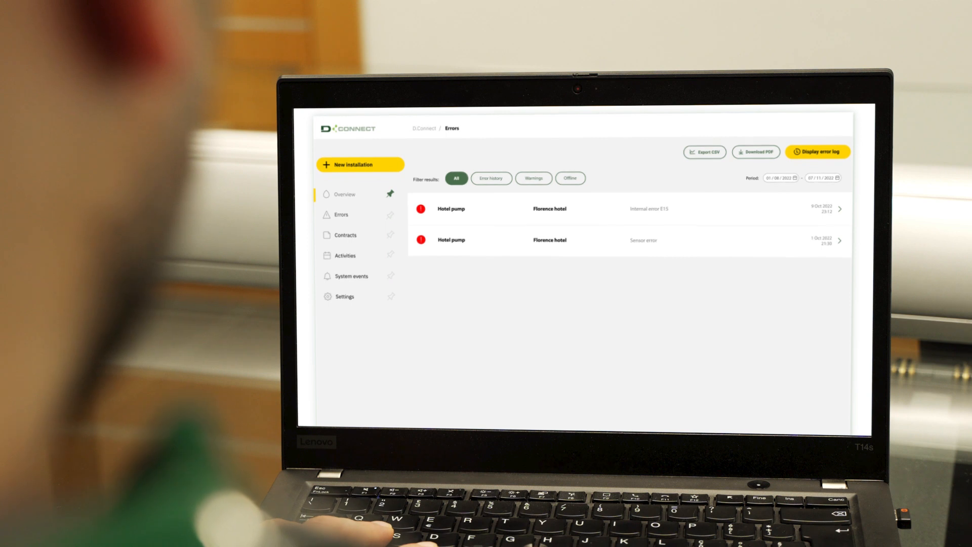
Show the Errors page with the All filter, listing Hotel pump, Camping drainage and Esybox max errors.
left_click(340, 215)
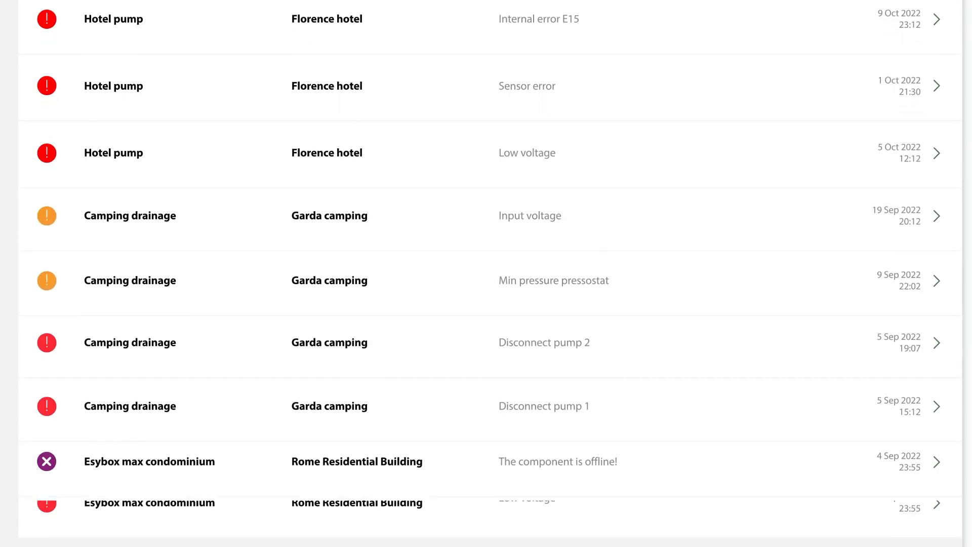
scroll("down", 3)
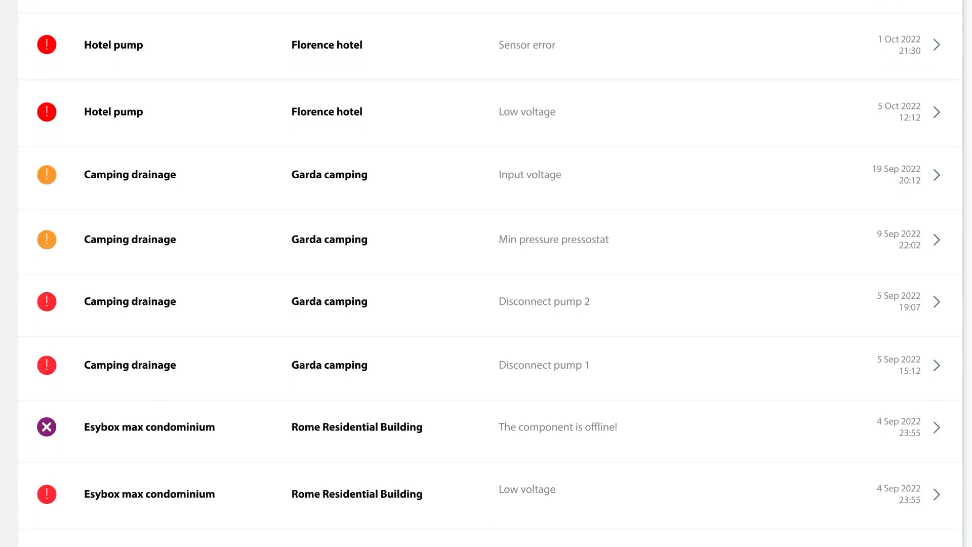
scroll("down", 3)
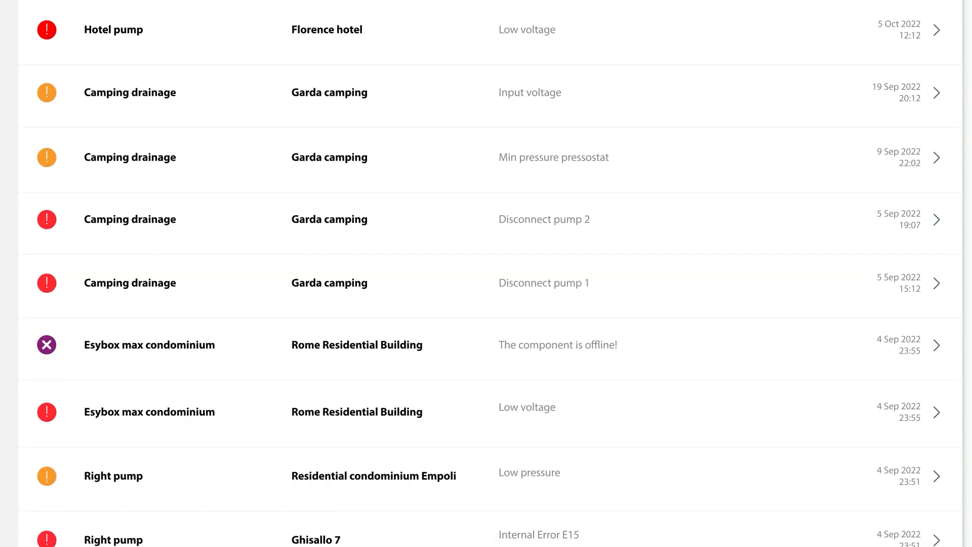
scroll("down", 3)
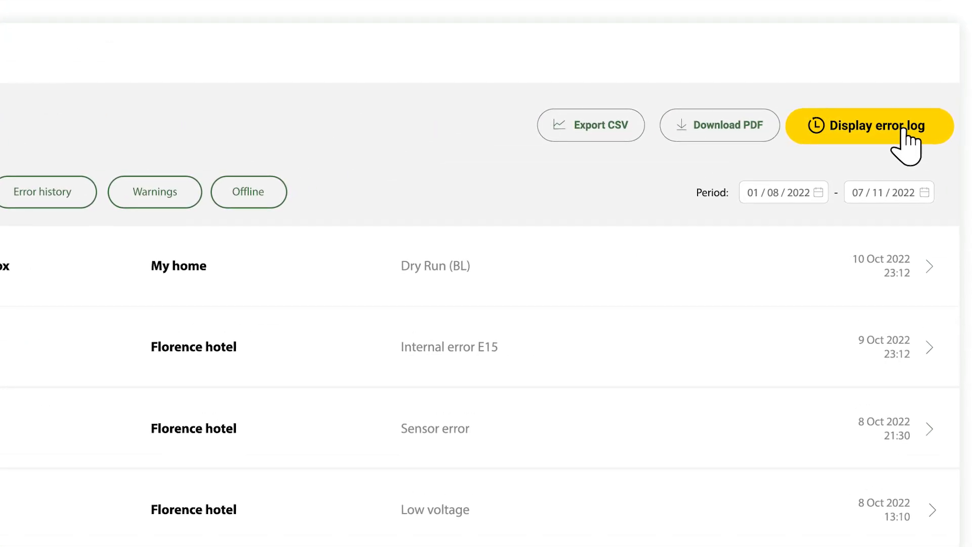
Display the error log with past Camping drainage and Esybox max condominium errors from Sept–Oct 2022.
left_click(868, 125)
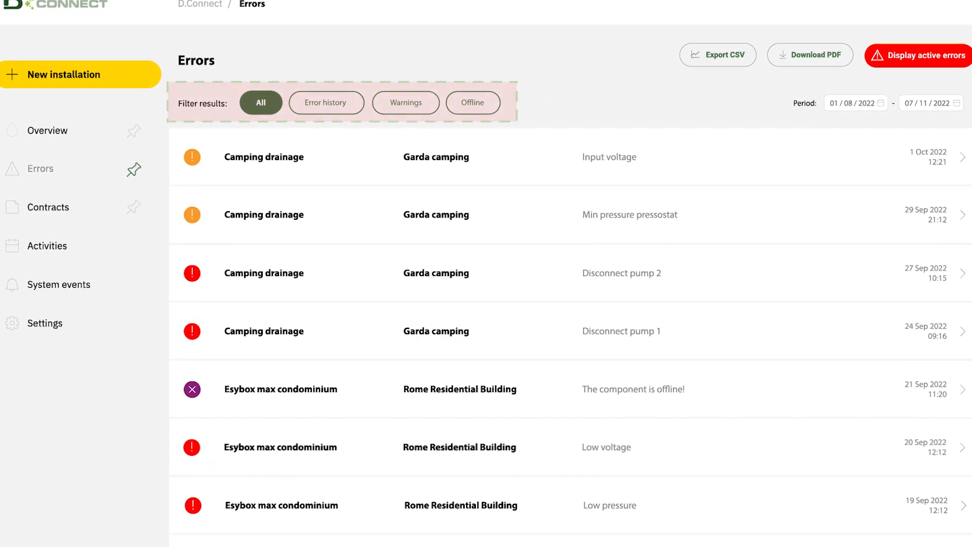
Filter the log by Error history, then Warnings, ending on Offline components.
left_click(326, 102)
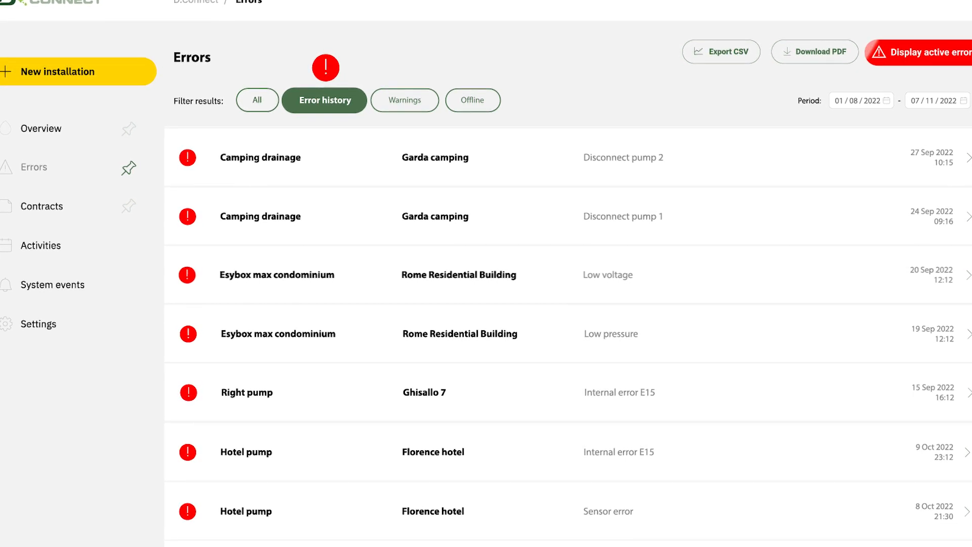
left_click(404, 99)
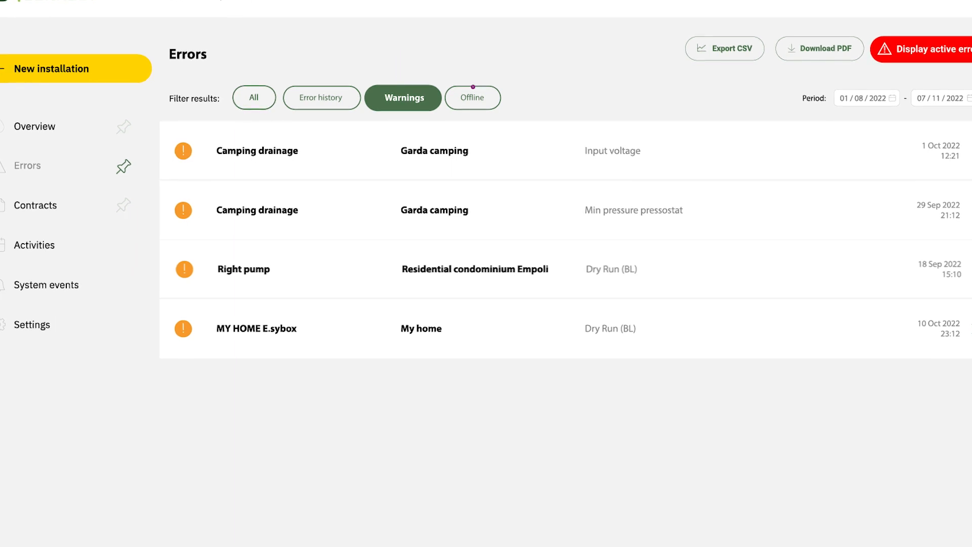
left_click(473, 97)
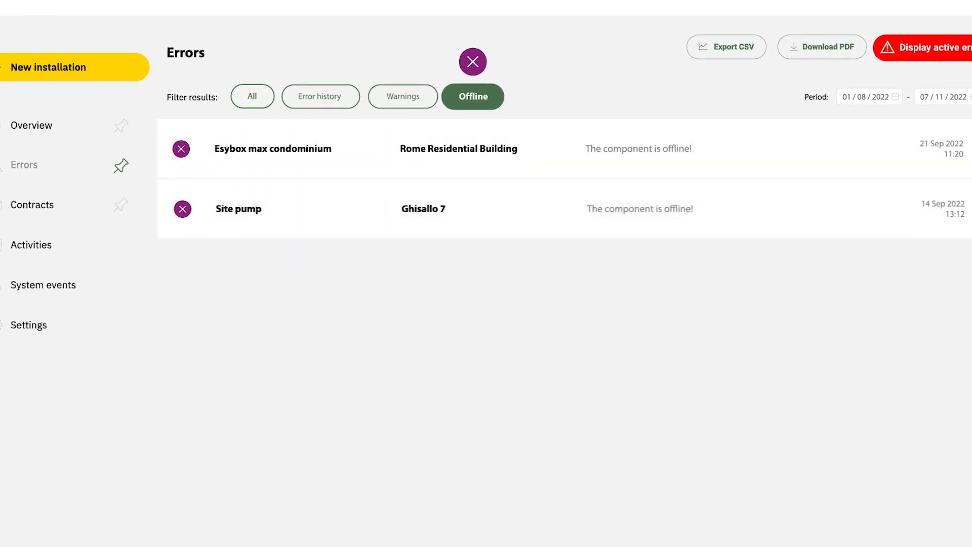